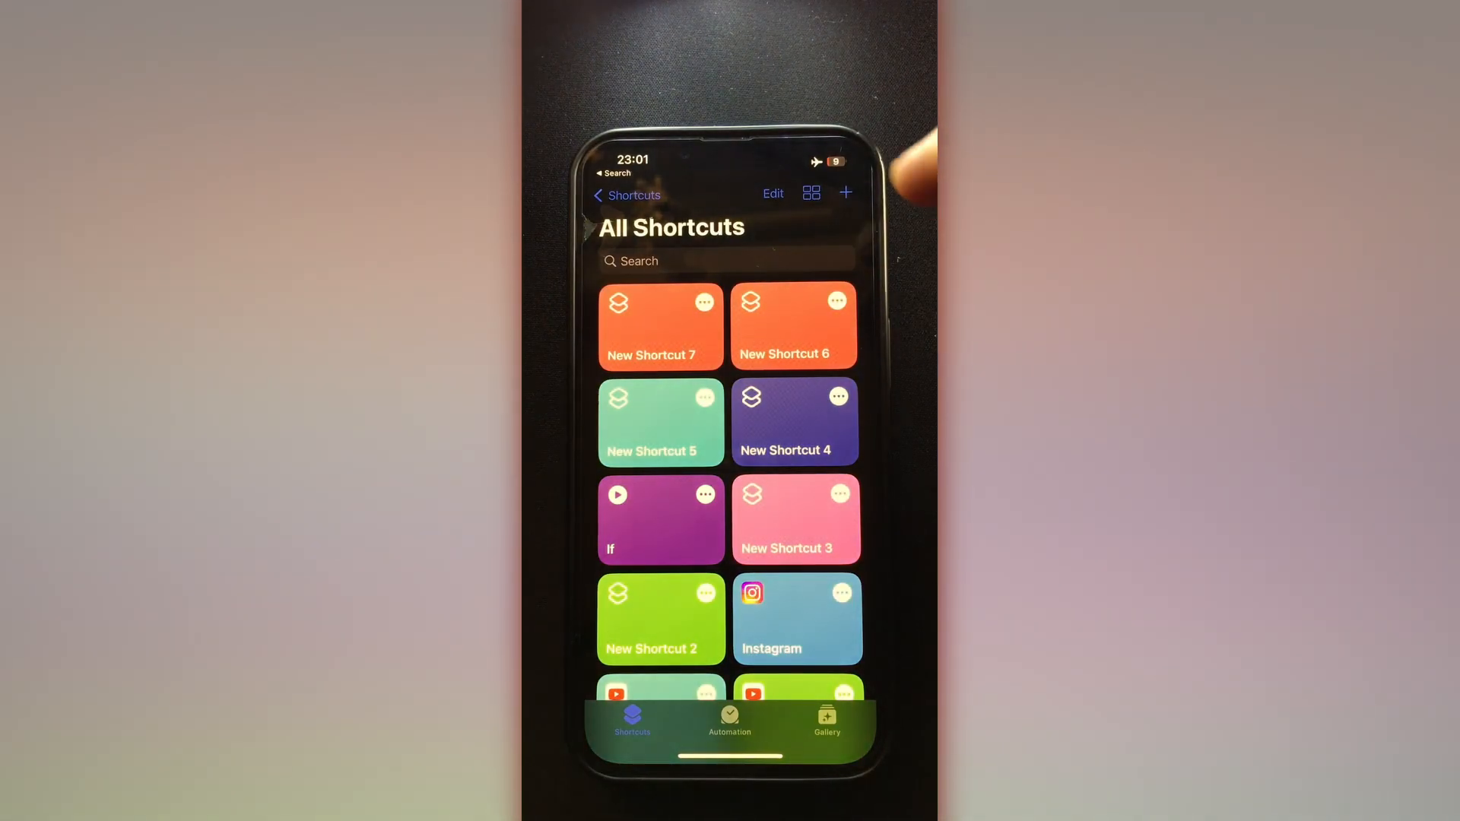
Start a new shortcut from All Shortcuts
{"action": "left_click", "coordinate": [847, 194]}
{"action": "type", "text": "ask"}
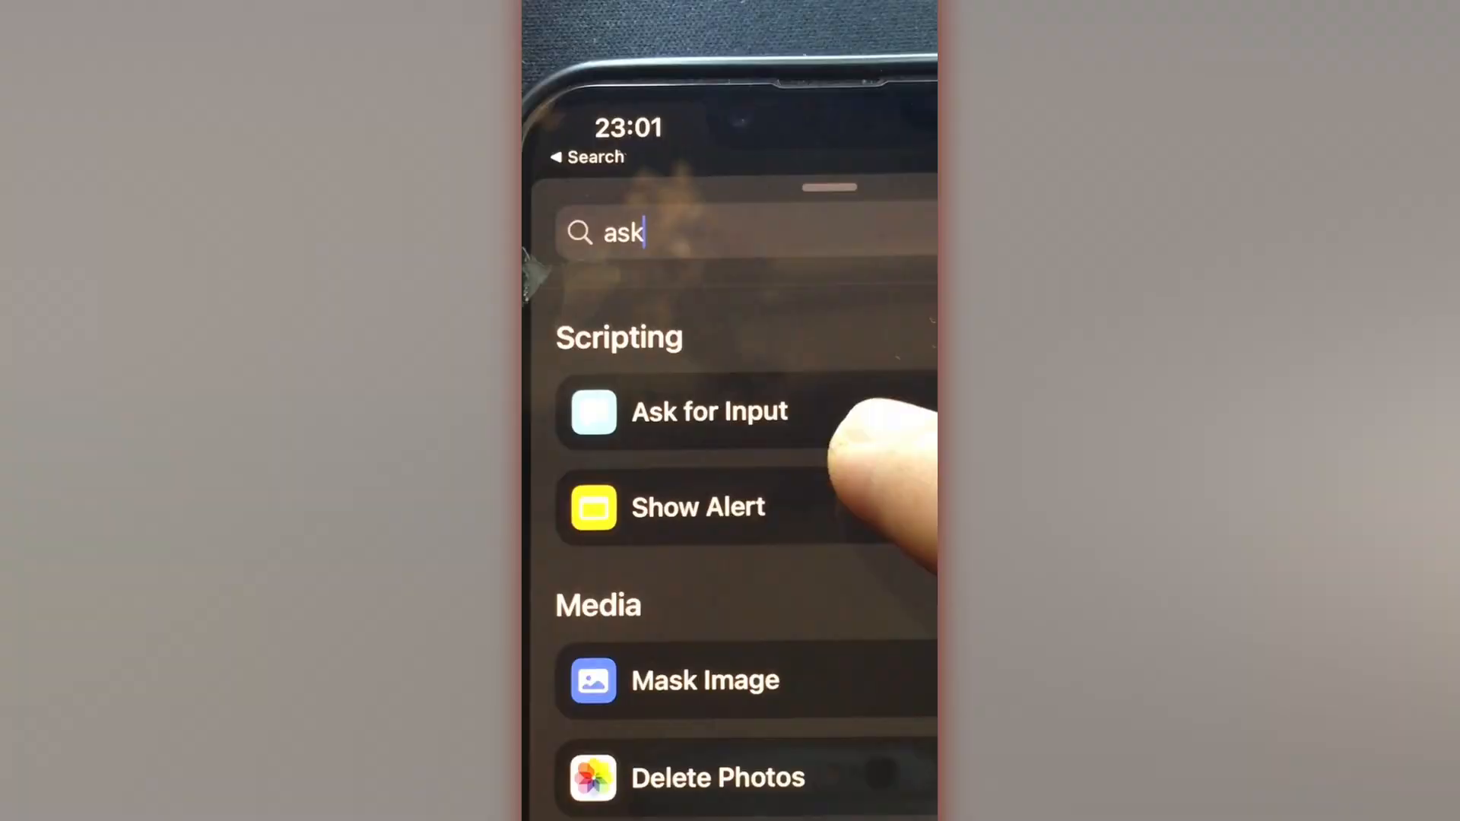
Add Ask for Input and change its input type from Text to Number
{"action": "left_click", "coordinate": [710, 411]}
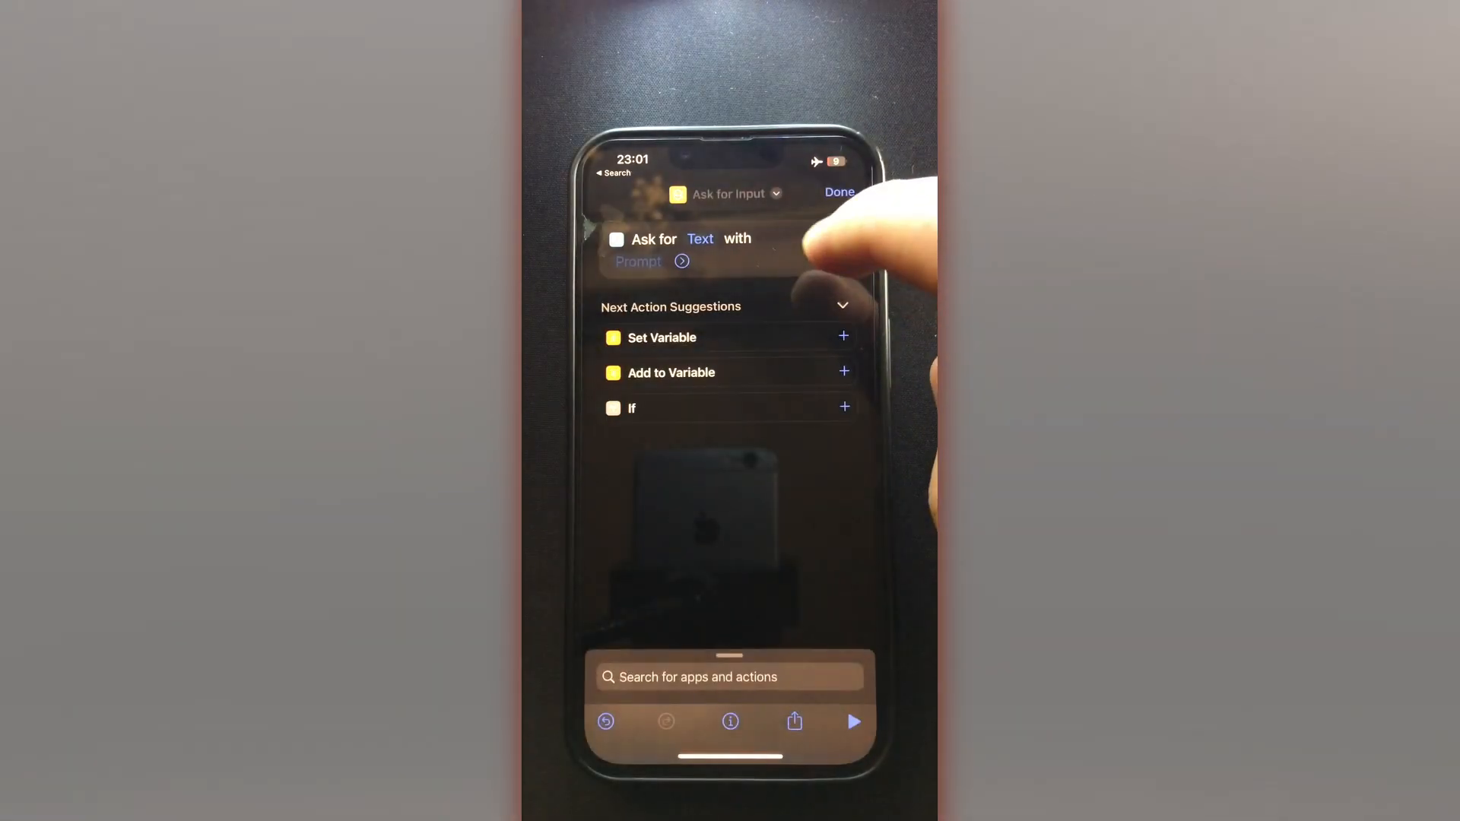
{"action": "left_click", "coordinate": [700, 238]}
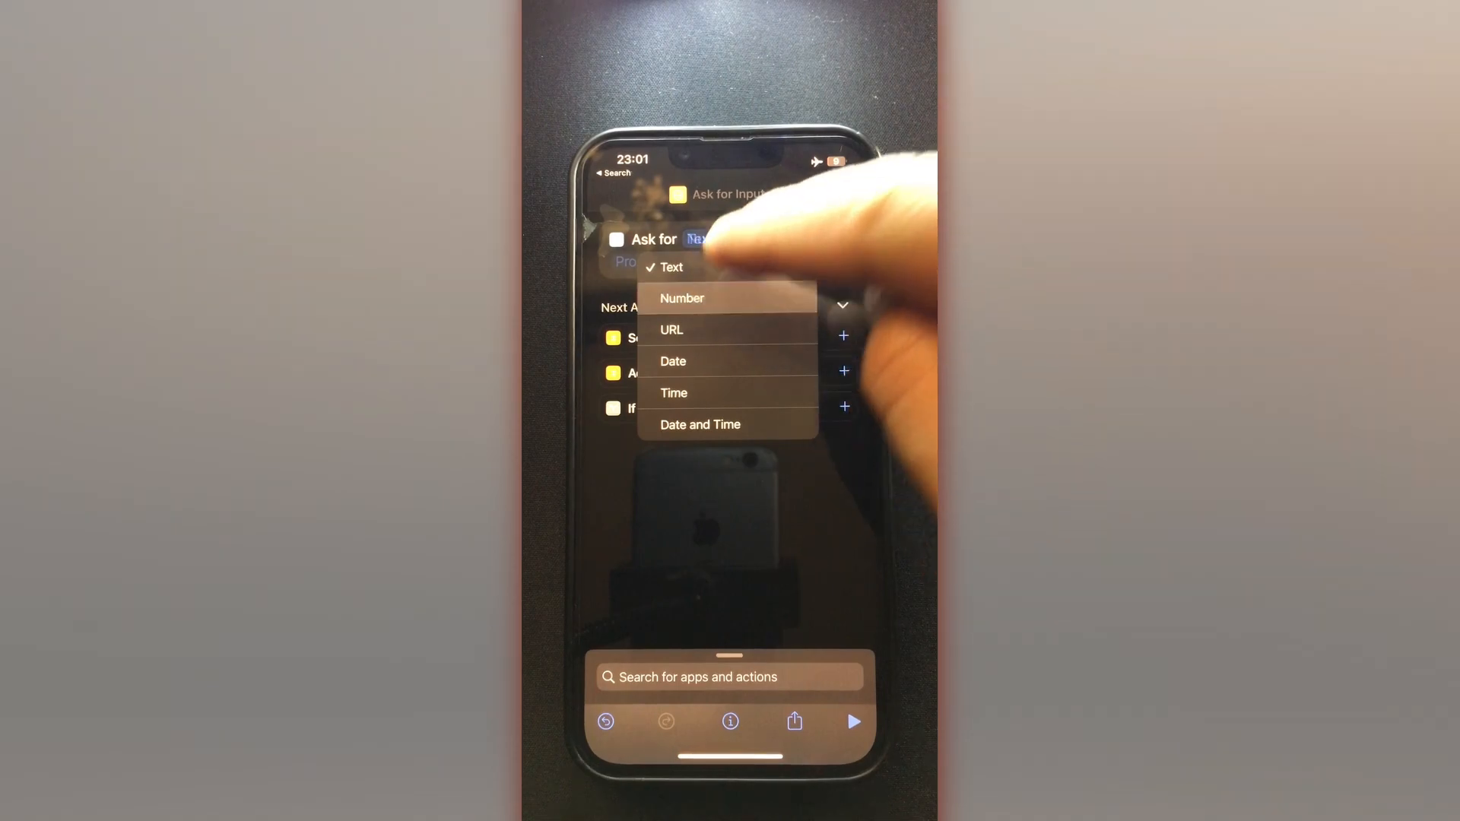
{"action": "left_click", "coordinate": [682, 298]}
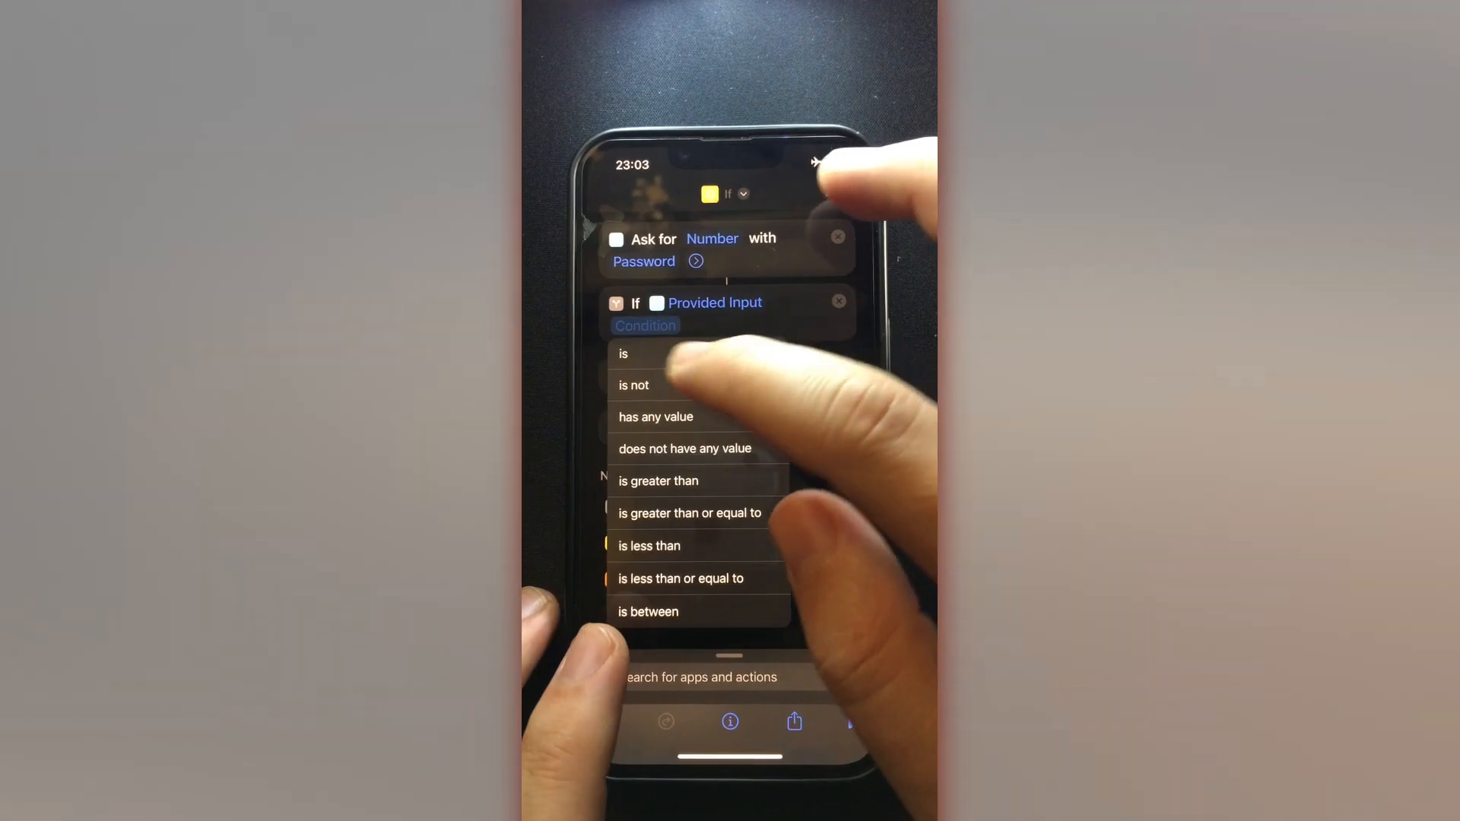
Set the If condition to 'is' with the number 1212
{"action": "left_click", "coordinate": [623, 353]}
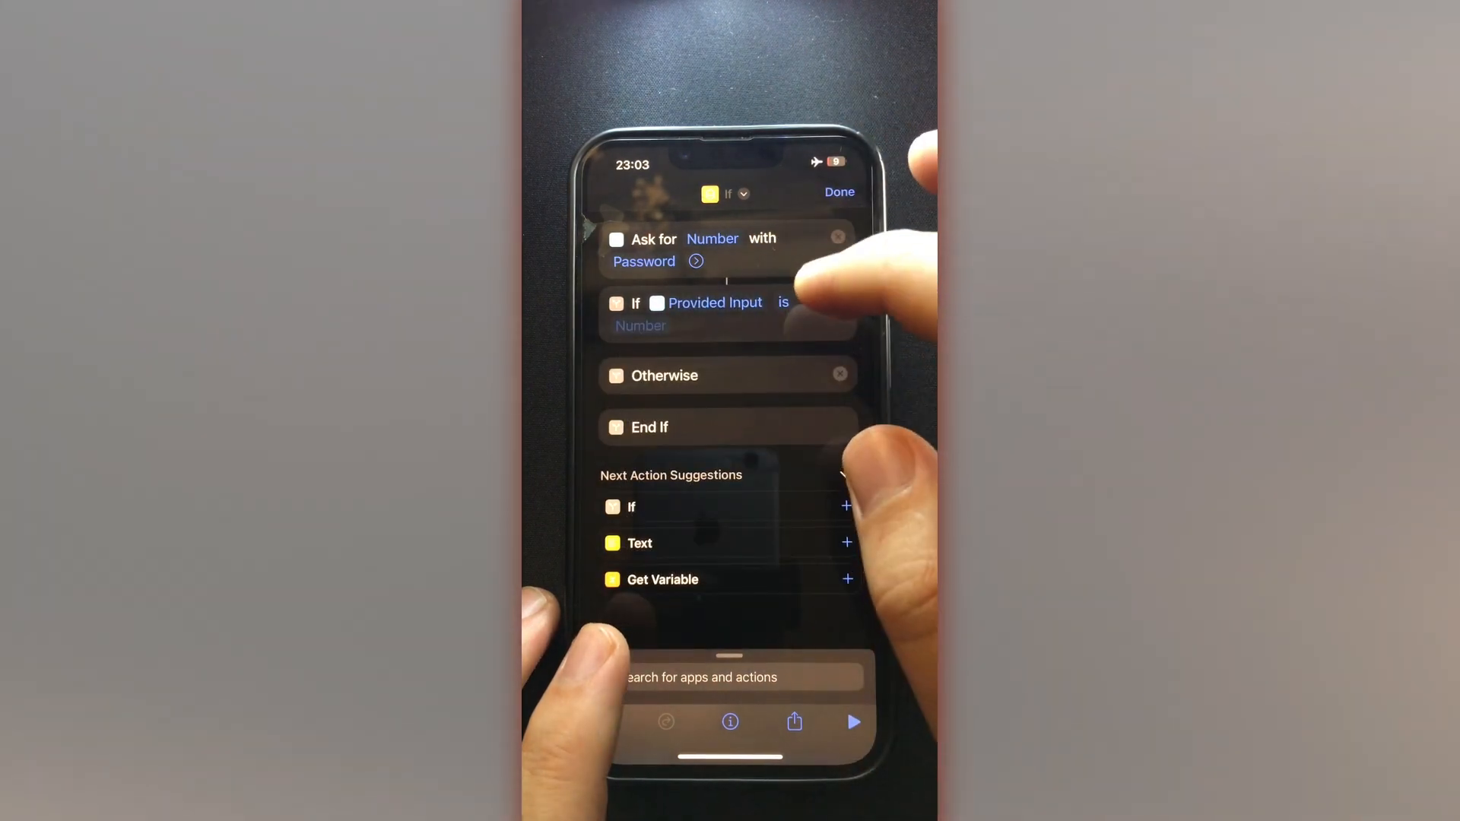
{"action": "left_click", "coordinate": [641, 325]}
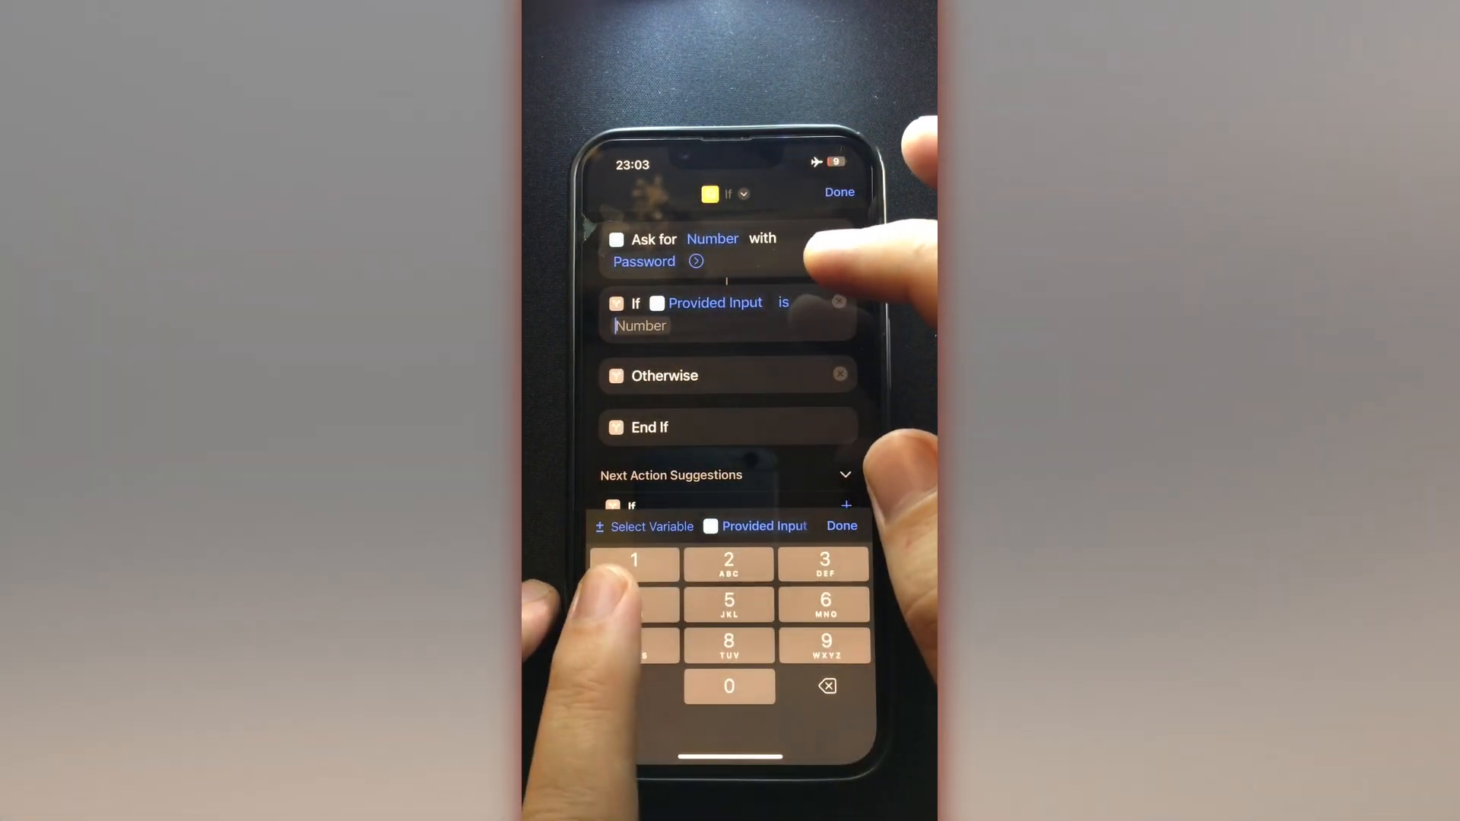
{"action": "type", "text": "1212"}
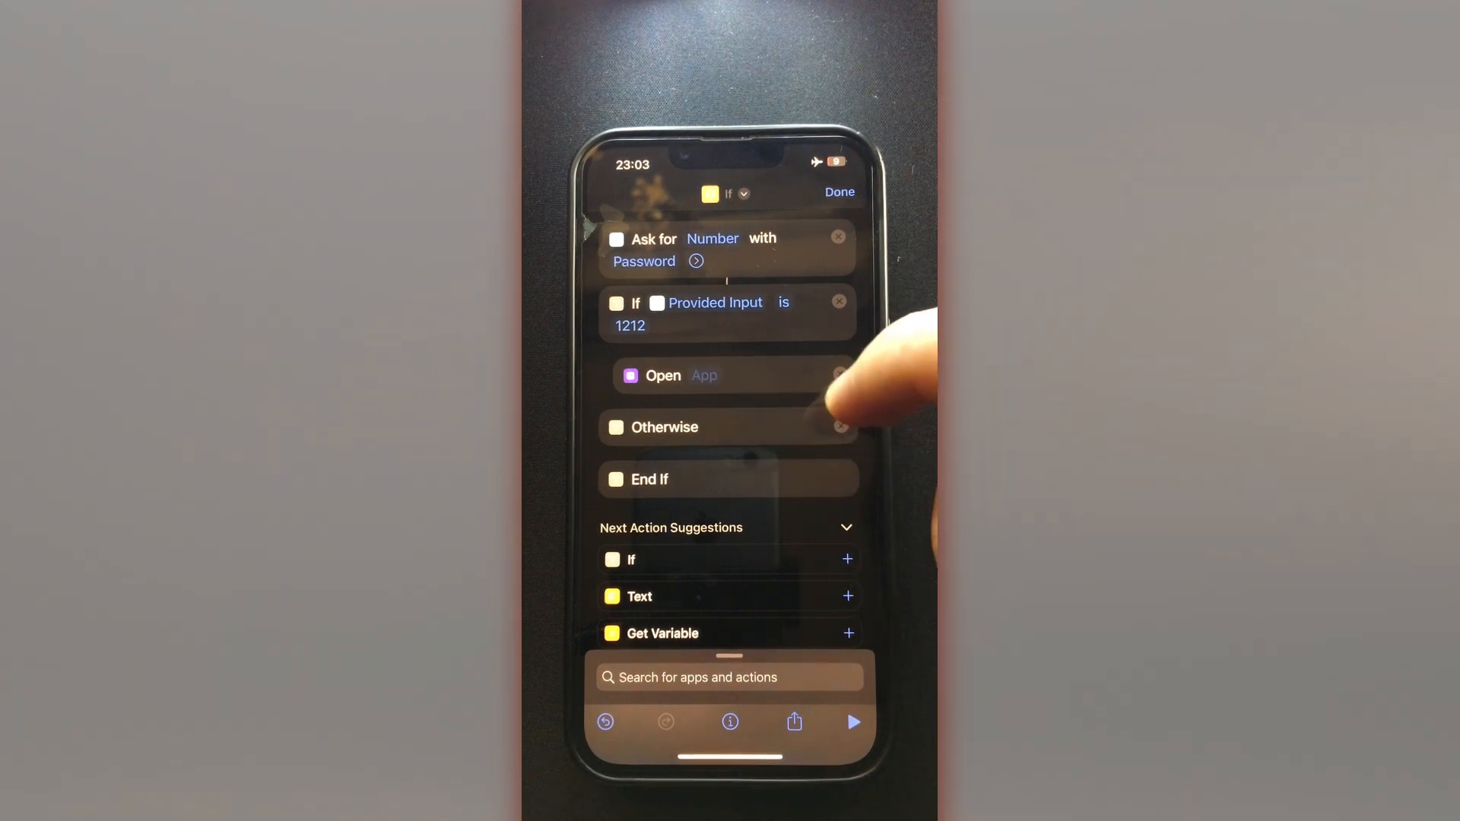
Open the Open App picker and search for an app starting with 'y'
{"action": "left_click", "coordinate": [704, 376]}
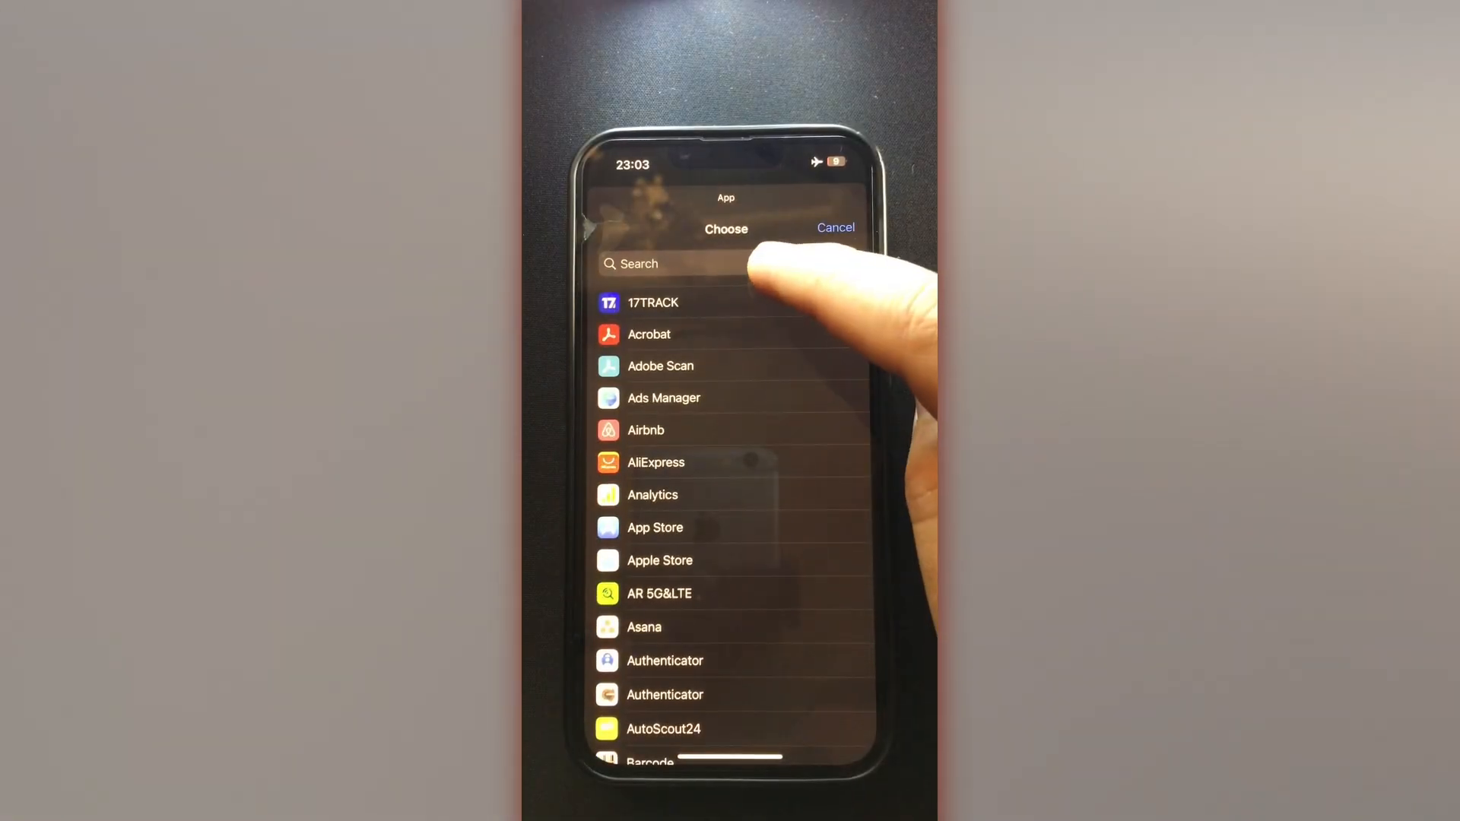
{"action": "type", "text": "y"}
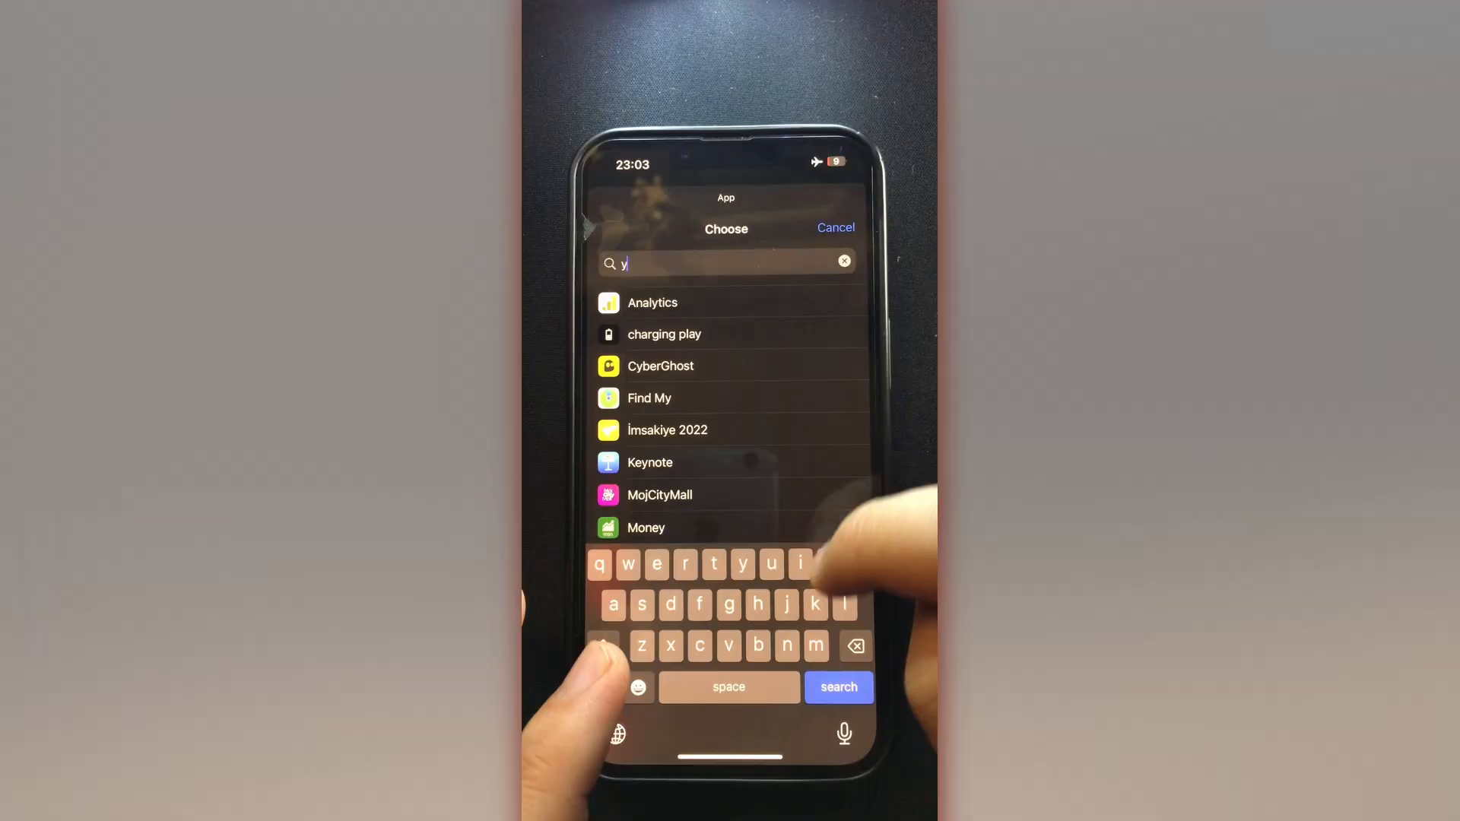